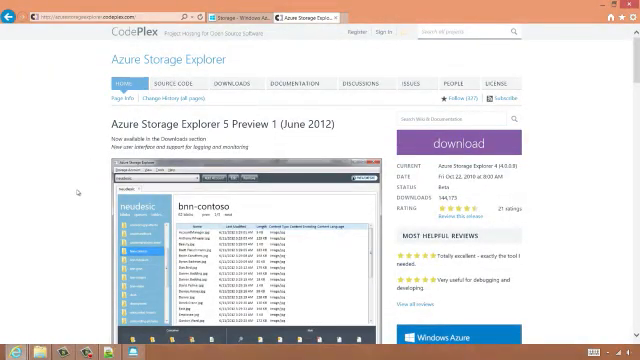
Show the azurevideodemo storage account's access keys and copy the primary access key
scroll(down, 3)
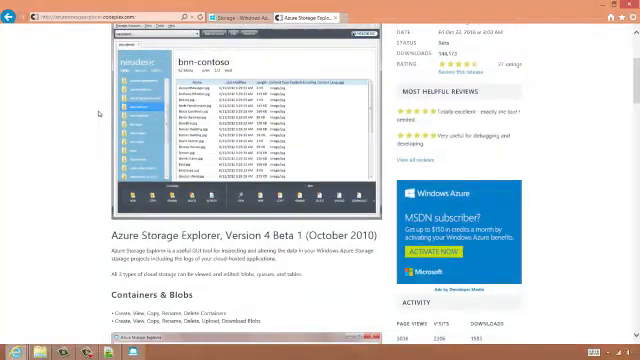
scroll(up, 3)
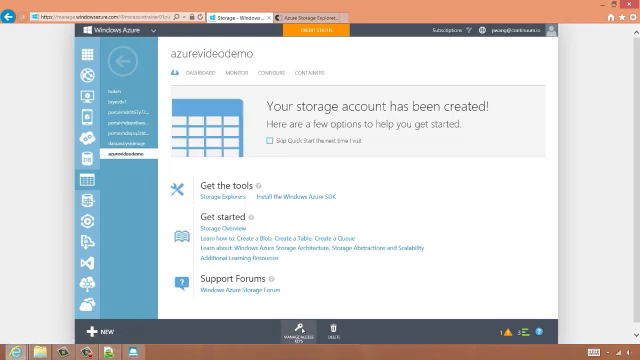
click(298, 332)
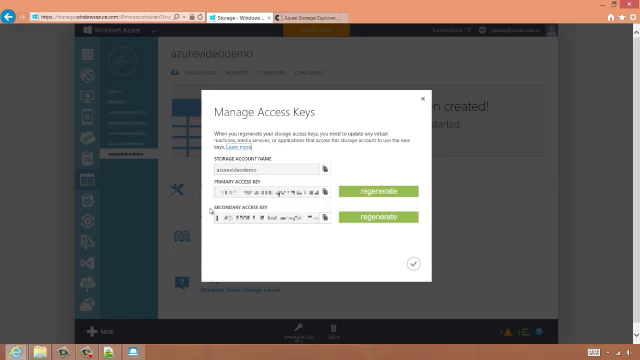
mouse_move(210, 210)
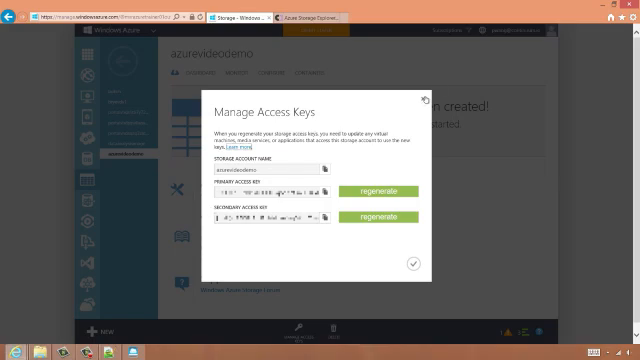
click(420, 94)
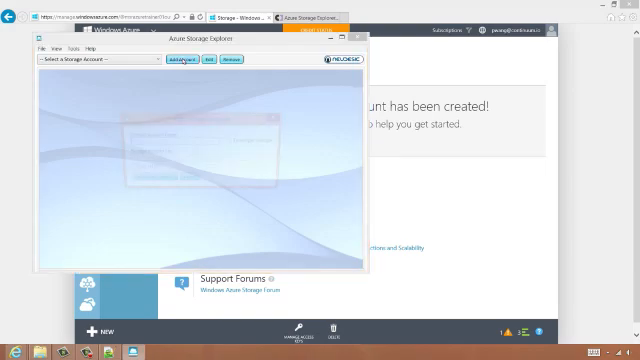
Add the azurevideodemo account with its pasted primary key, save it and connect
click(176, 62)
text(azurevideodemo)
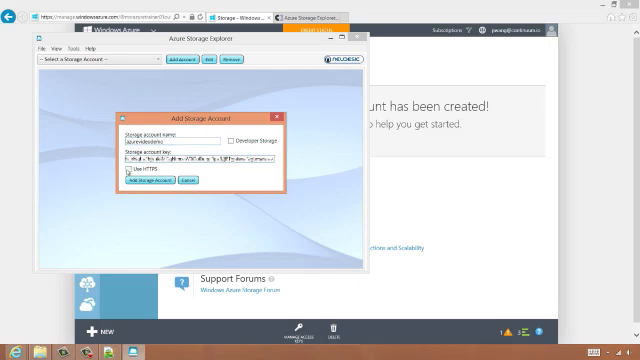
click(130, 176)
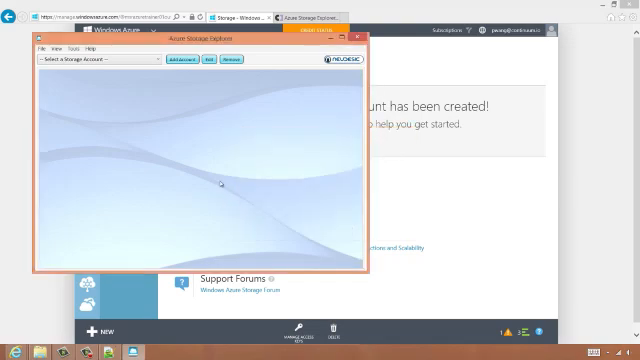
click(96, 60)
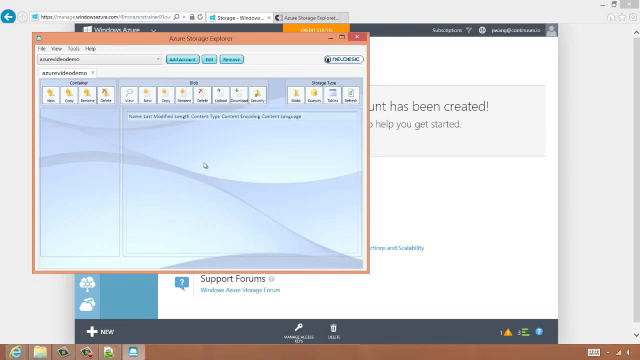
mouse_move(190, 178)
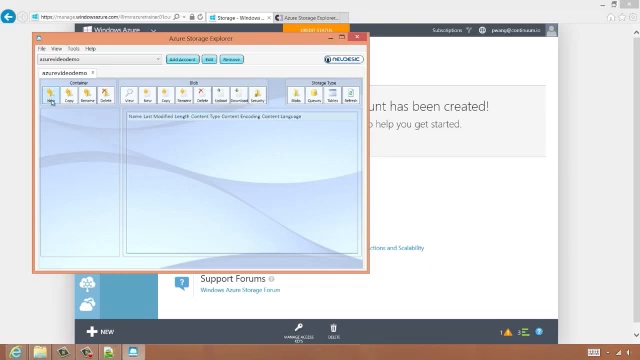
Create a new blob container with Public Container access level
click(48, 100)
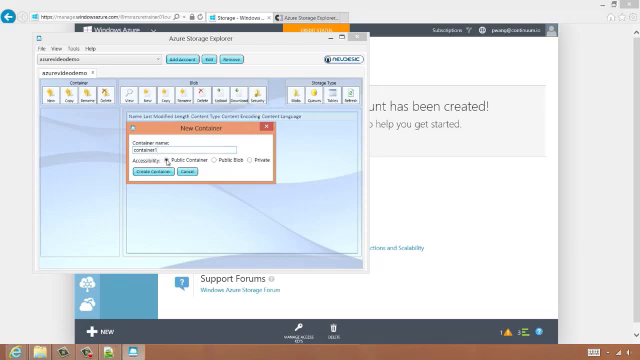
click(152, 176)
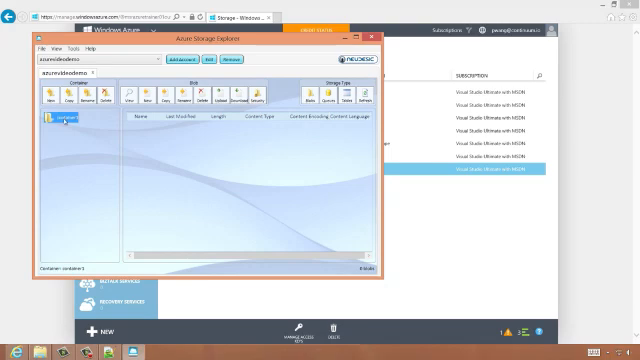
mouse_move(160, 144)
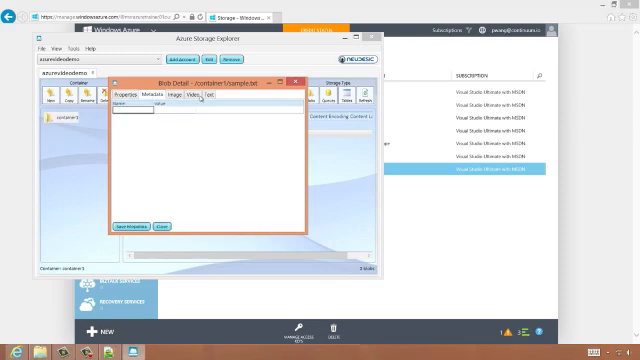
View an uploaded sample blob's contents in the Text view, then close the blob window
click(208, 94)
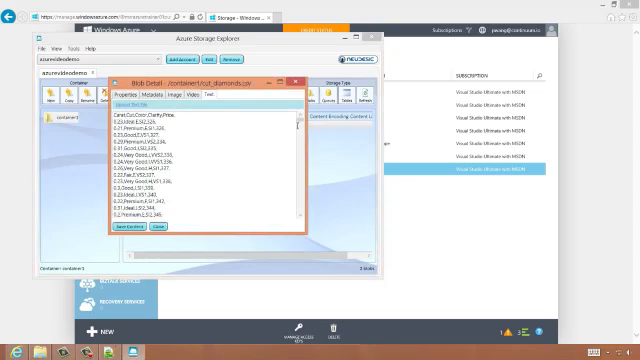
scroll(down, 3)
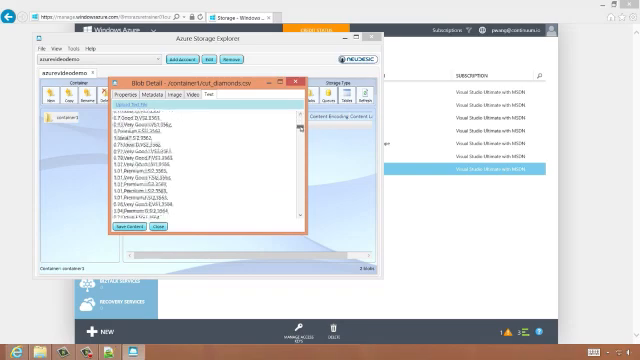
click(148, 232)
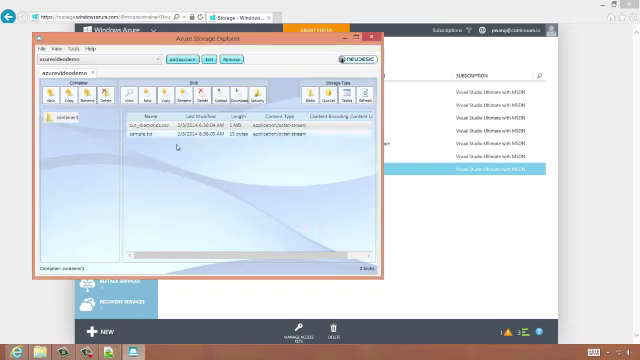